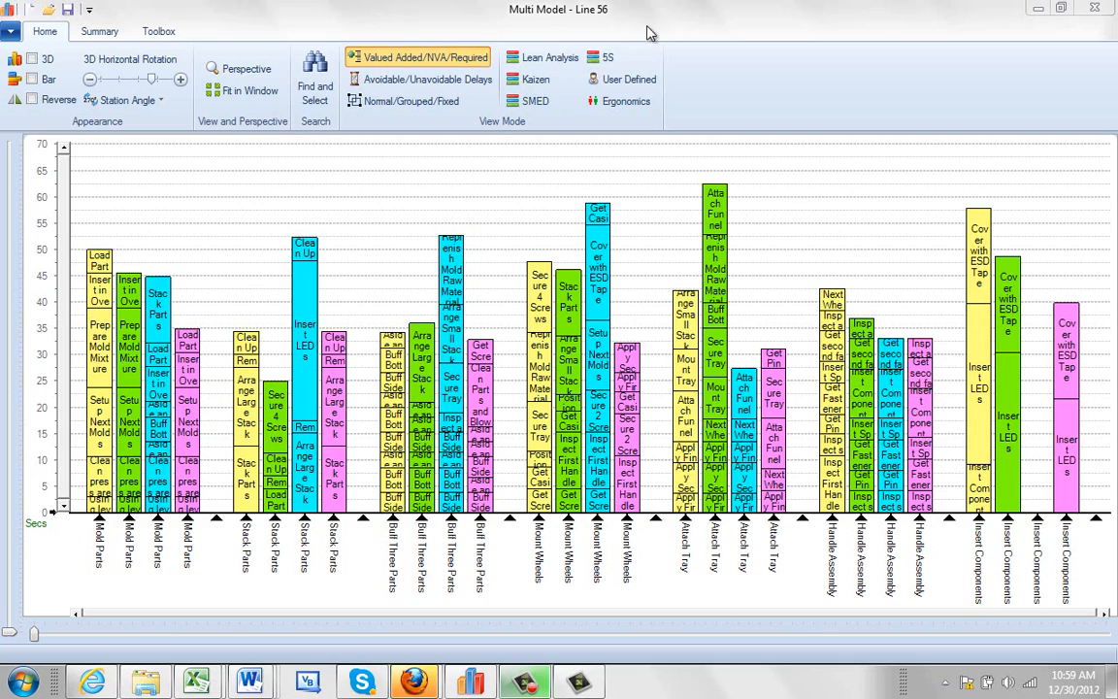
mouse_move(271, 34)
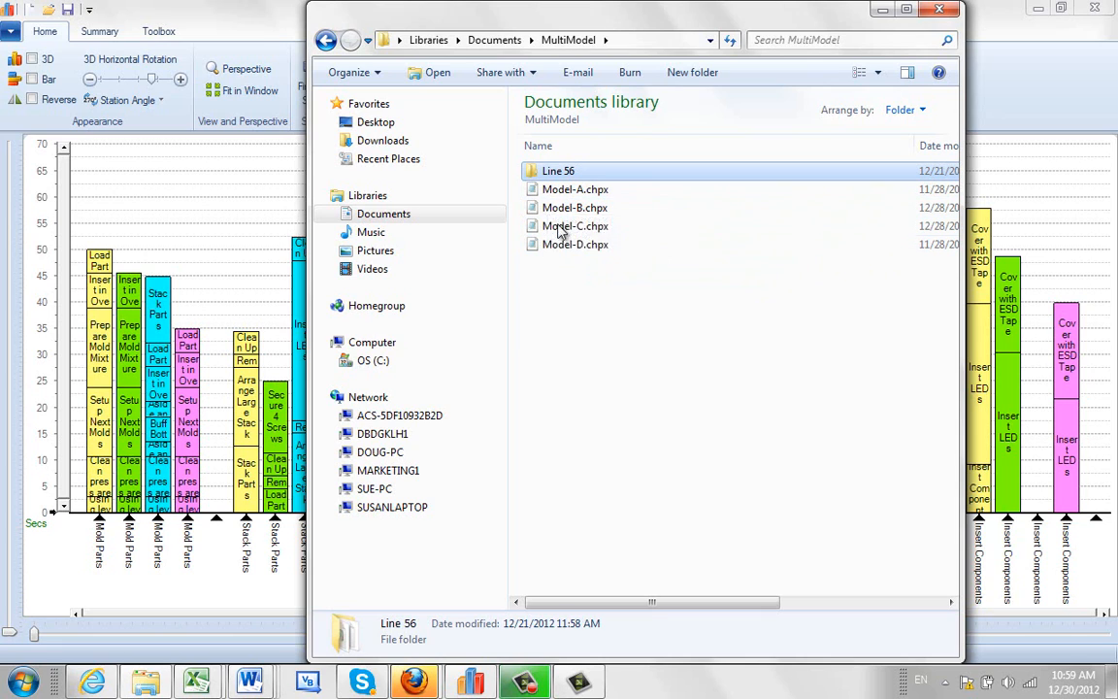
mouse_move(551, 191)
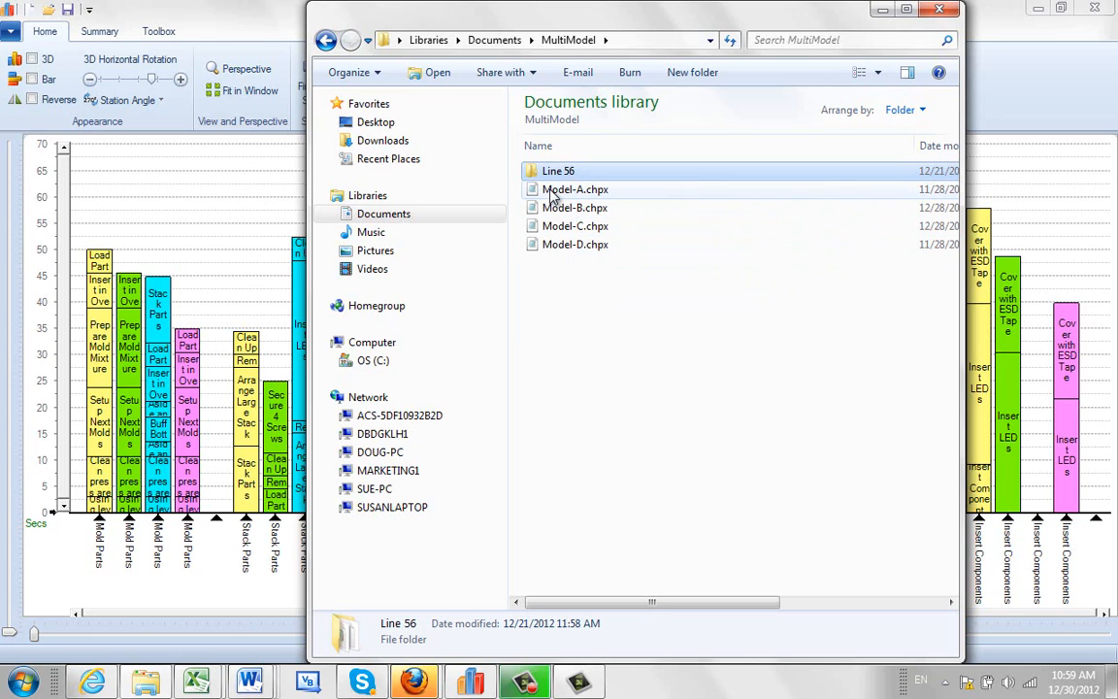
Select the Line 56 folder in the MultiModel documents folder
left_click(558, 171)
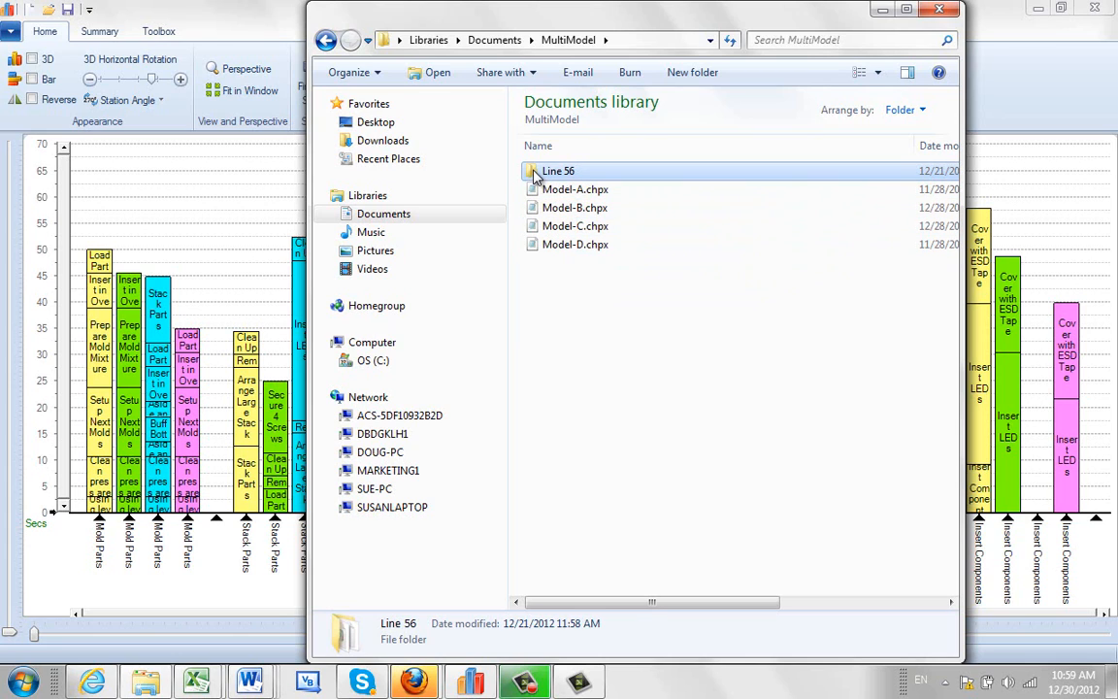
Open the Line 56 folder to view Model A–D studies and Line 56.modx
double_click(558, 171)
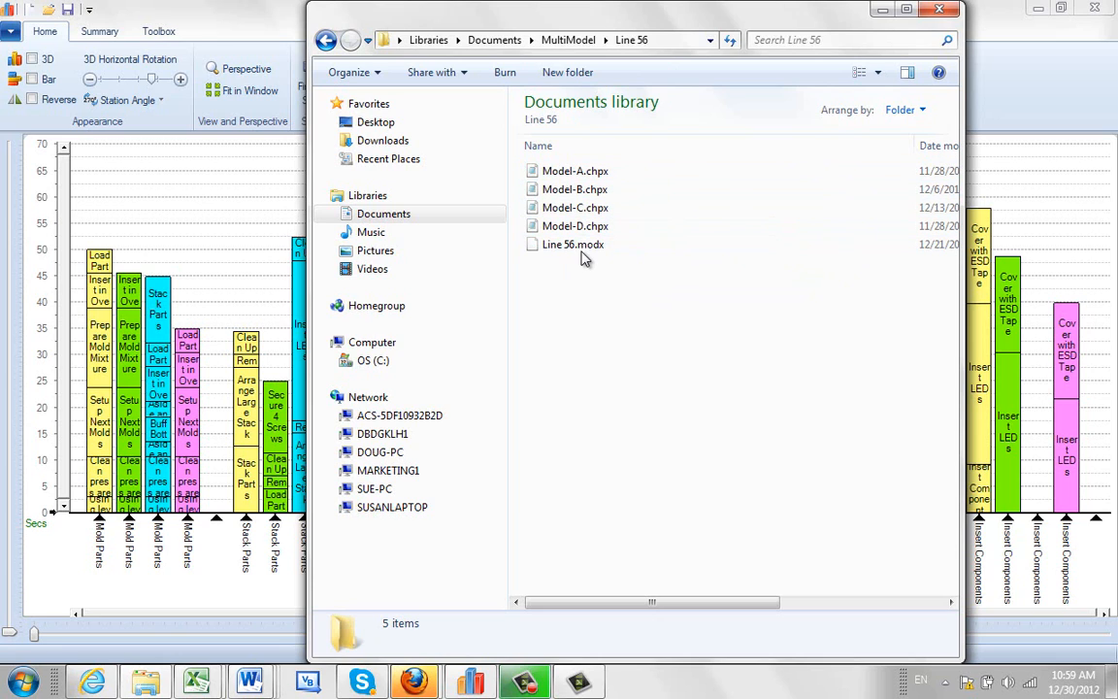
mouse_move(573, 243)
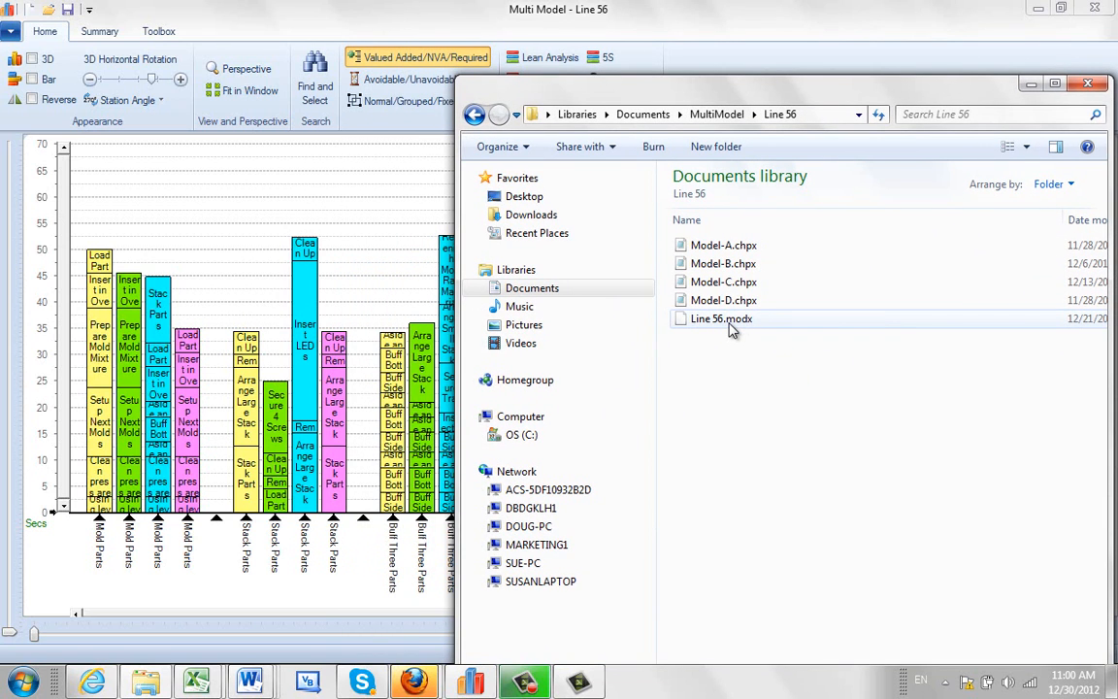
mouse_move(741, 250)
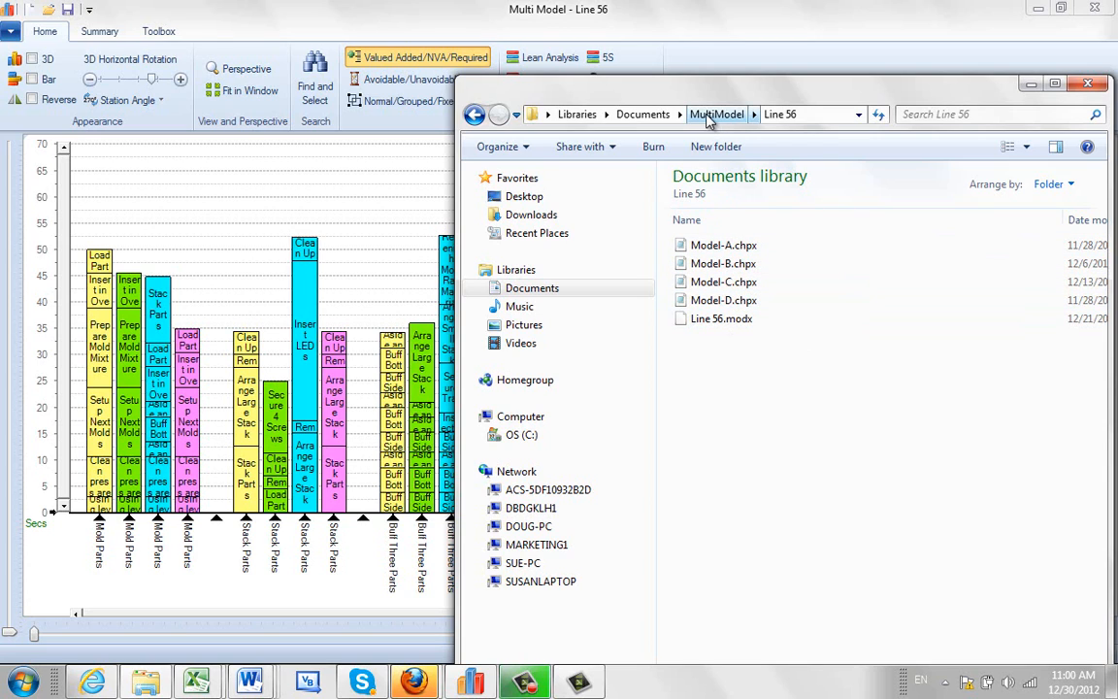
left_click(716, 114)
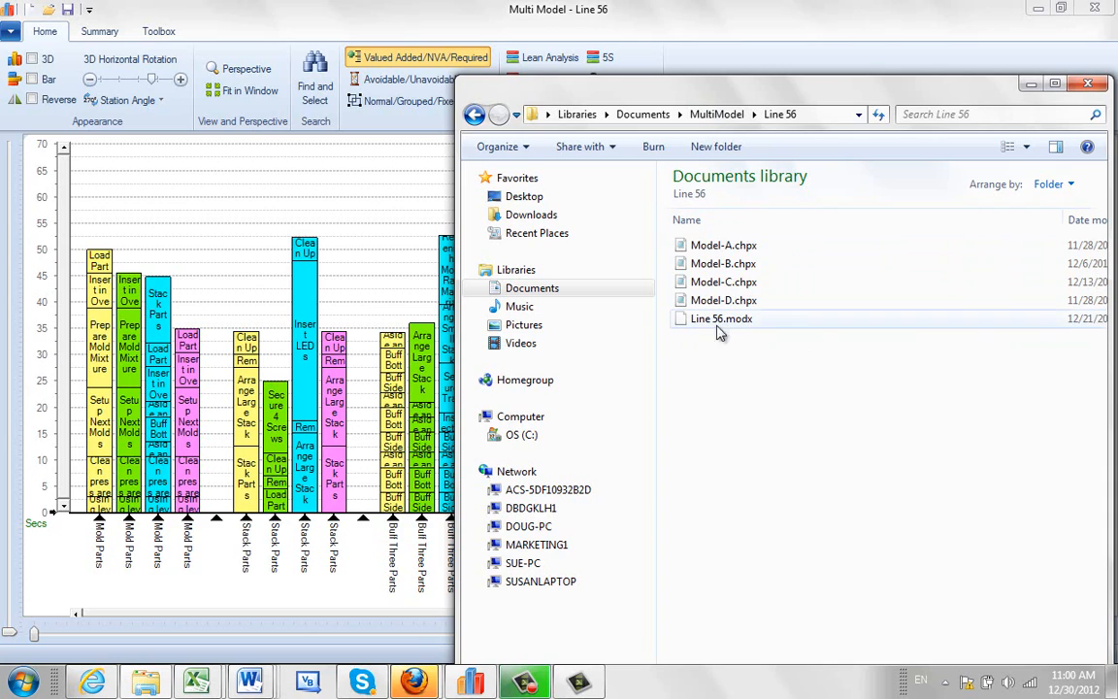
mouse_move(738, 331)
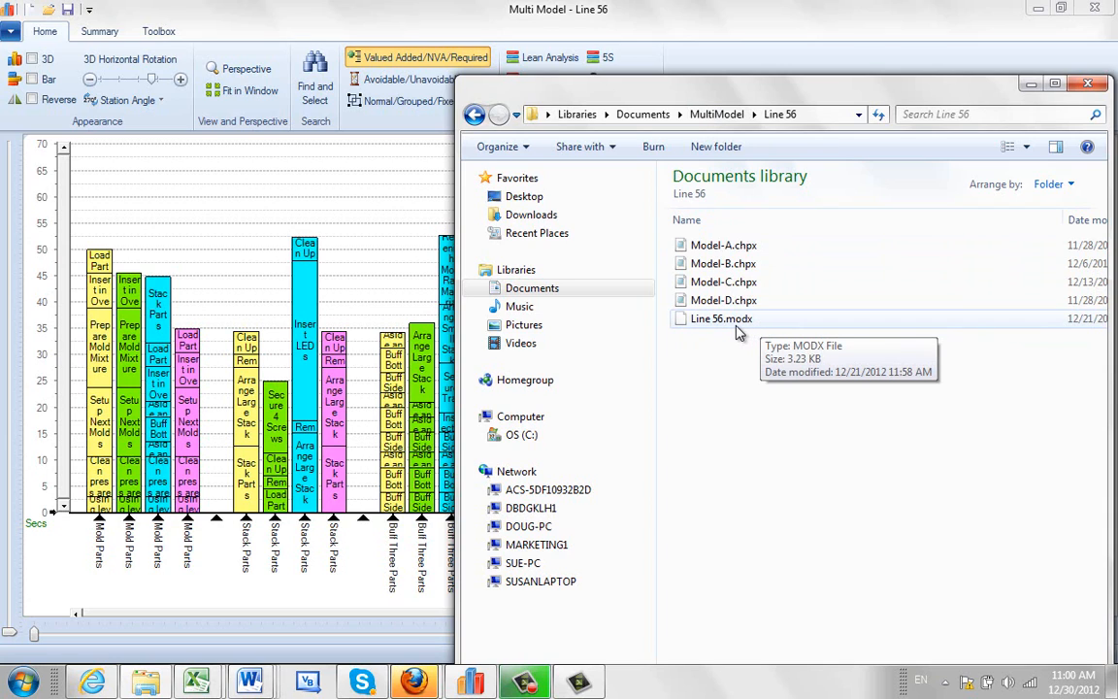
mouse_move(745, 307)
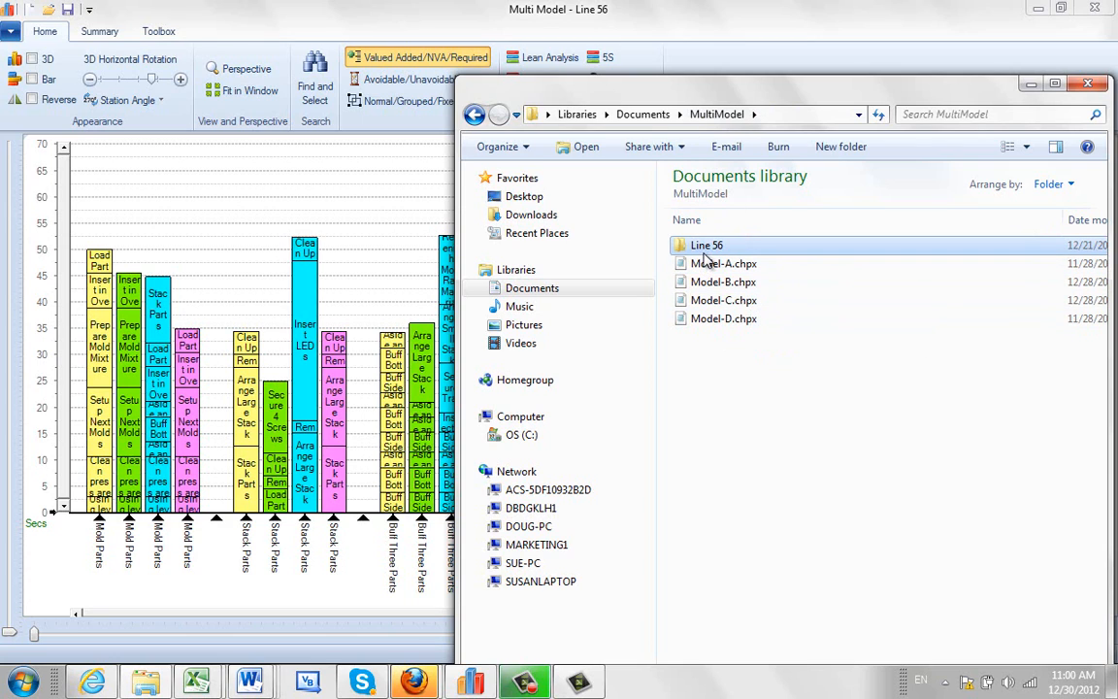
mouse_move(718, 322)
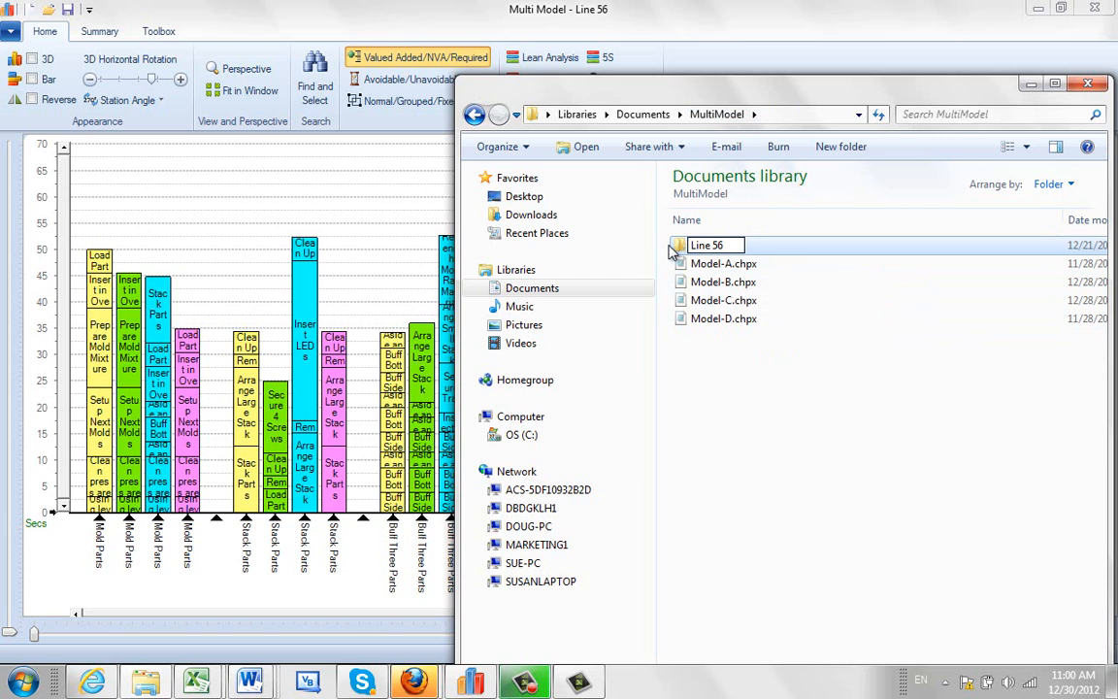
Reopen the Line 56 folder from the MultiModel library view
double_click(710, 244)
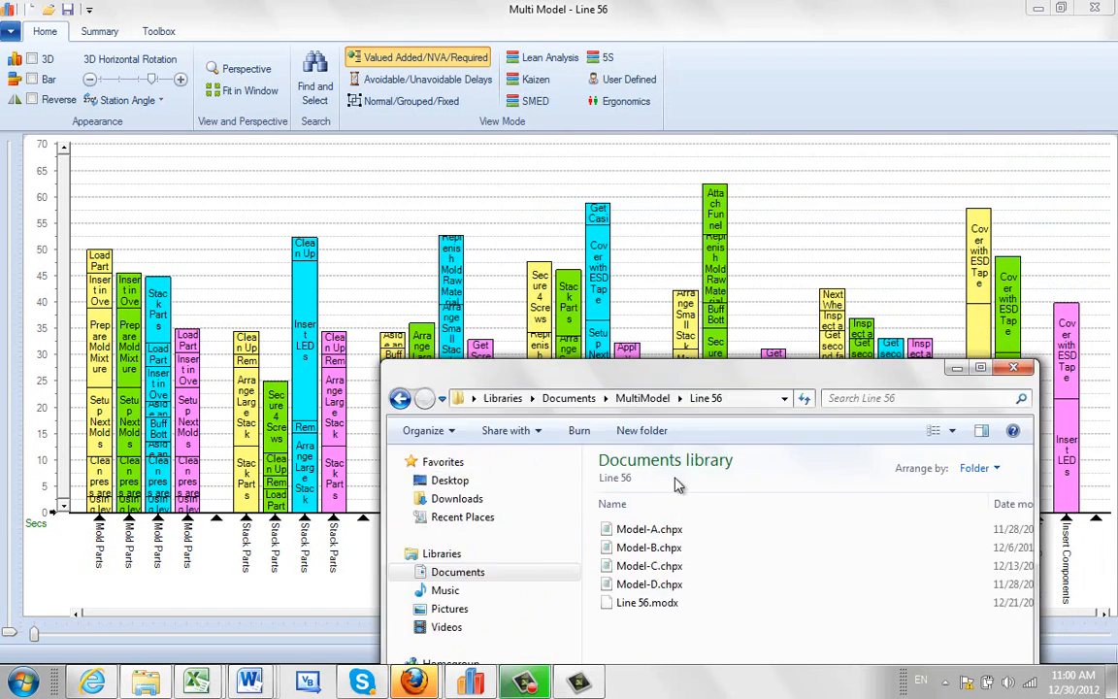
Raise the Explorer window above the chart and reopen the Line 56 folder
left_click_drag(706, 376, 632, 556)
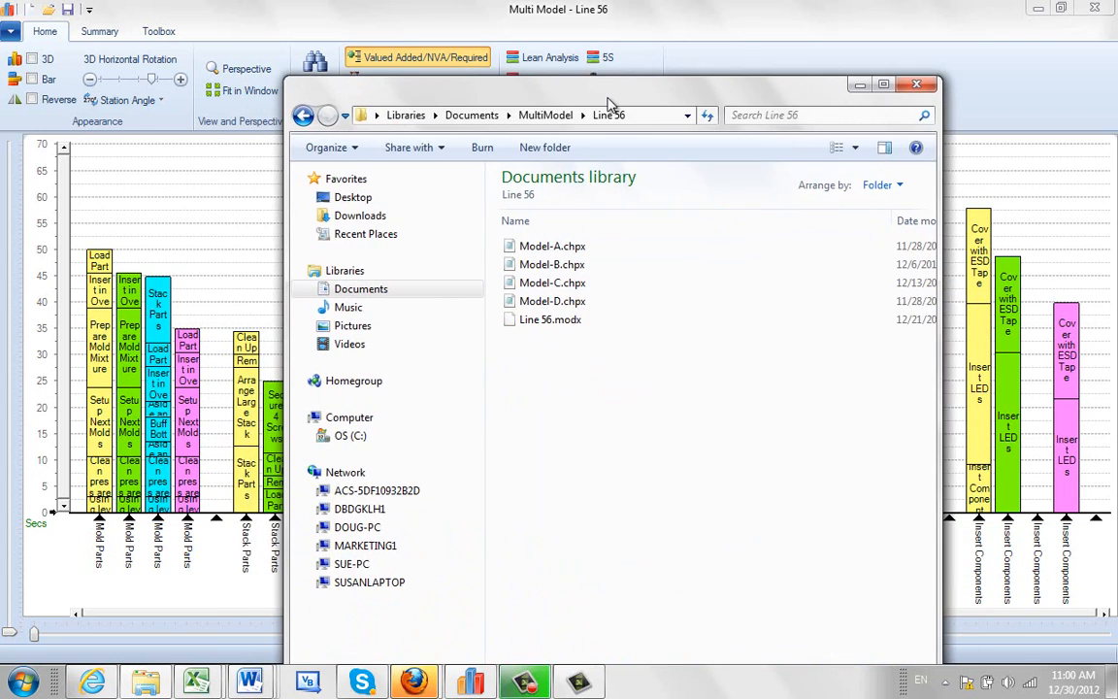
mouse_move(551, 301)
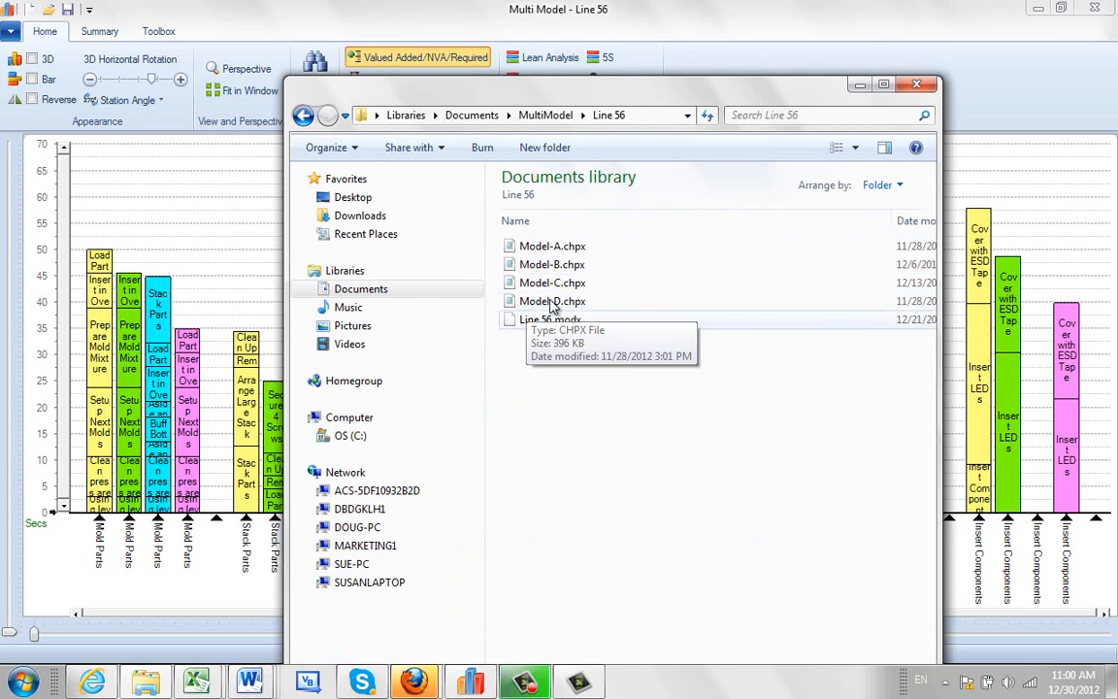
mouse_move(589, 126)
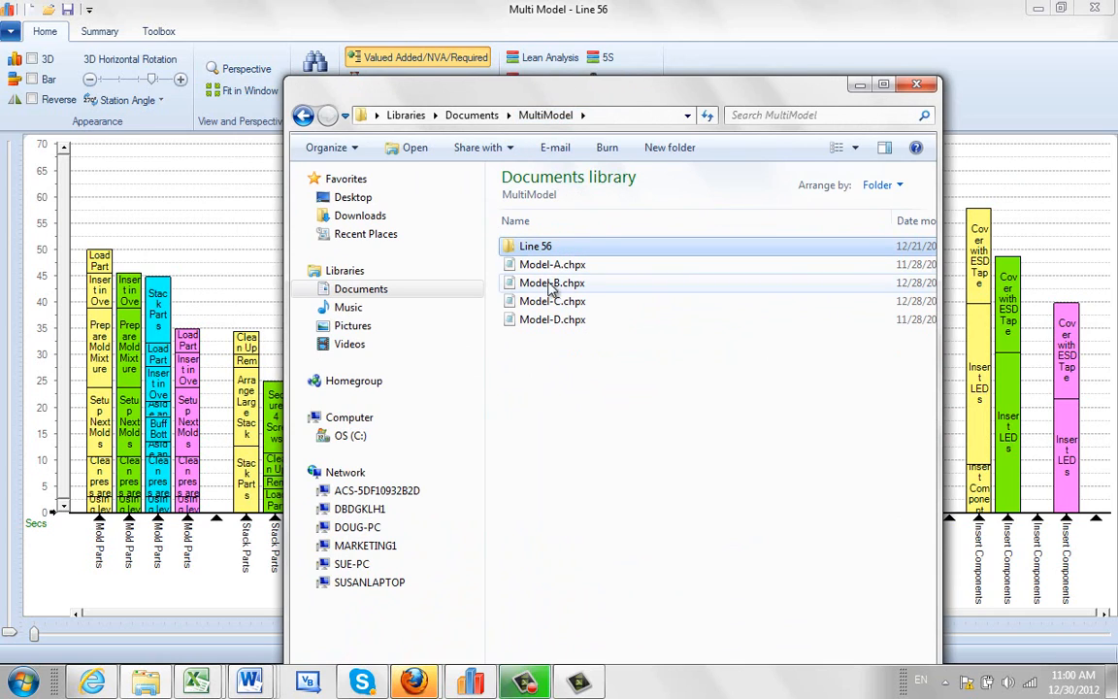
mouse_move(551, 306)
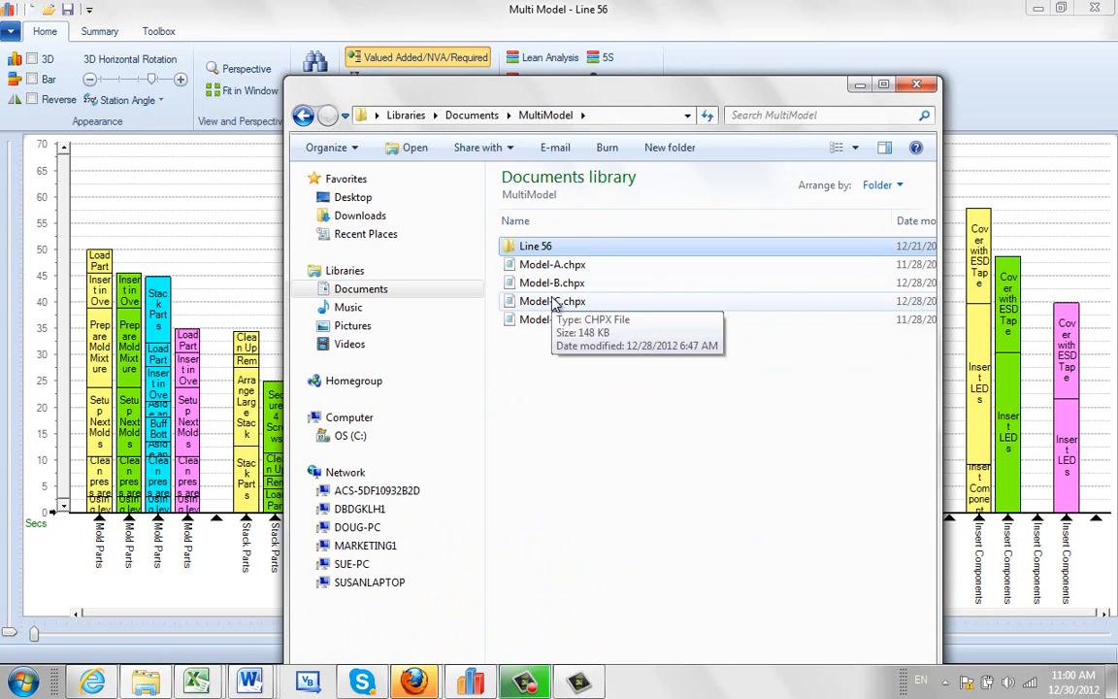
mouse_move(536, 246)
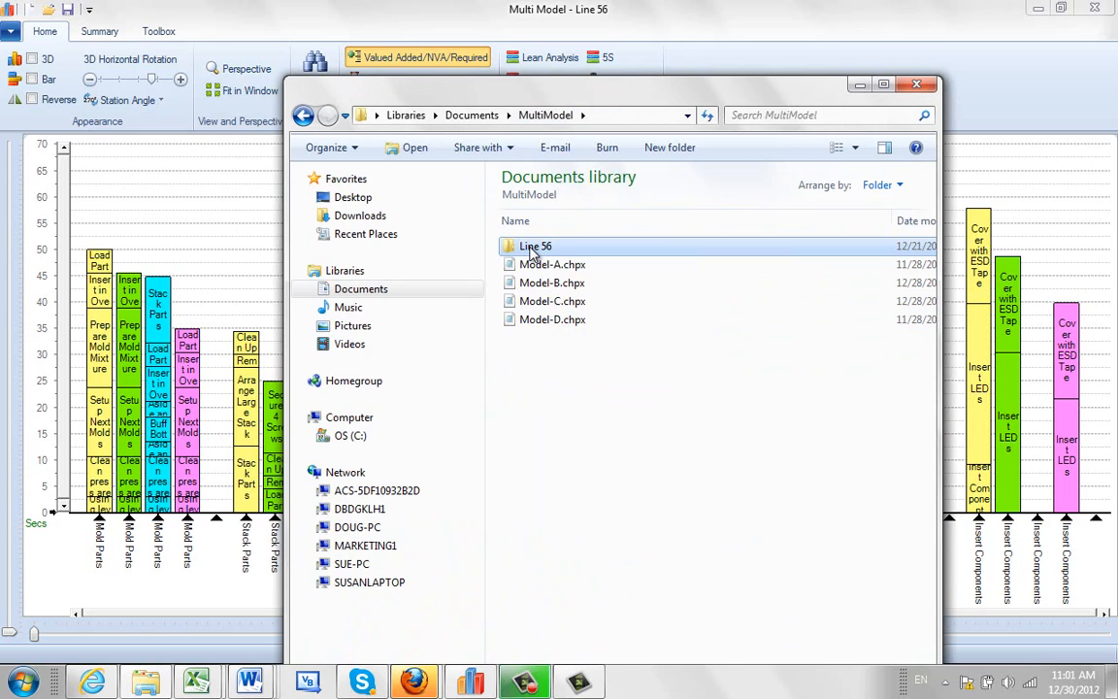
double_click(535, 245)
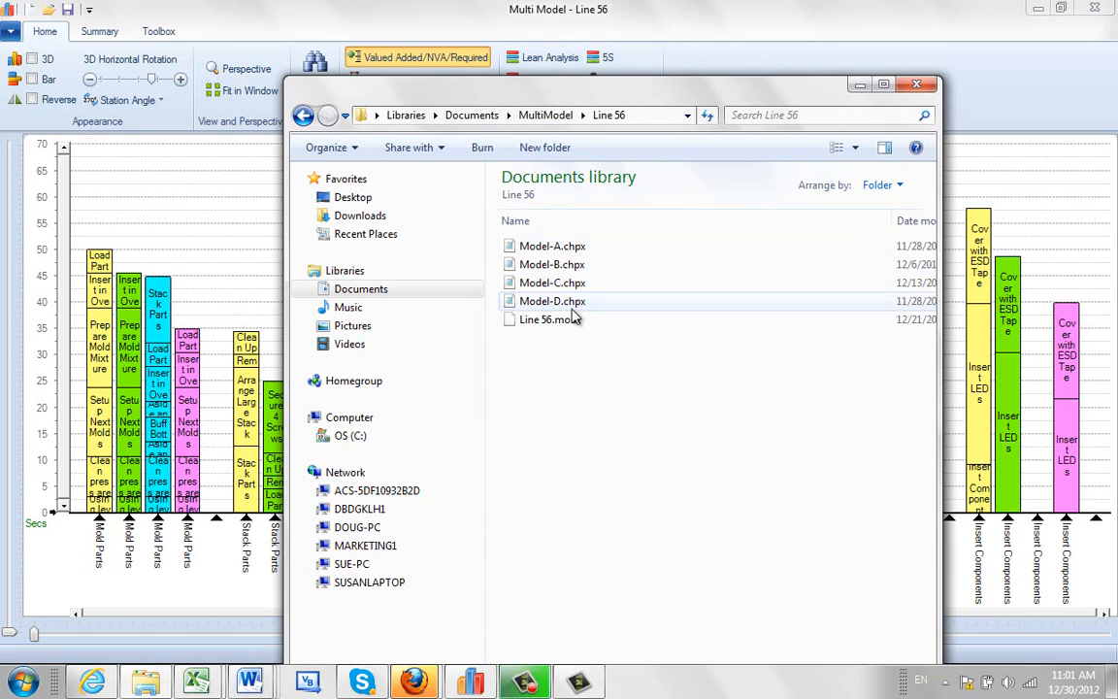
mouse_move(573, 310)
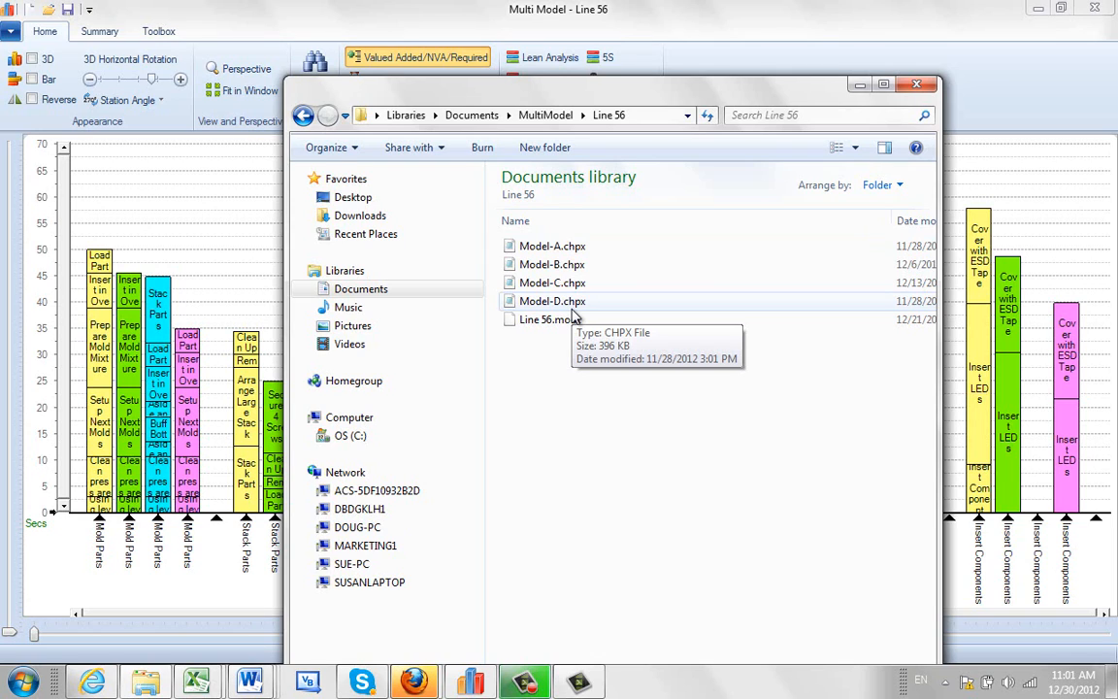